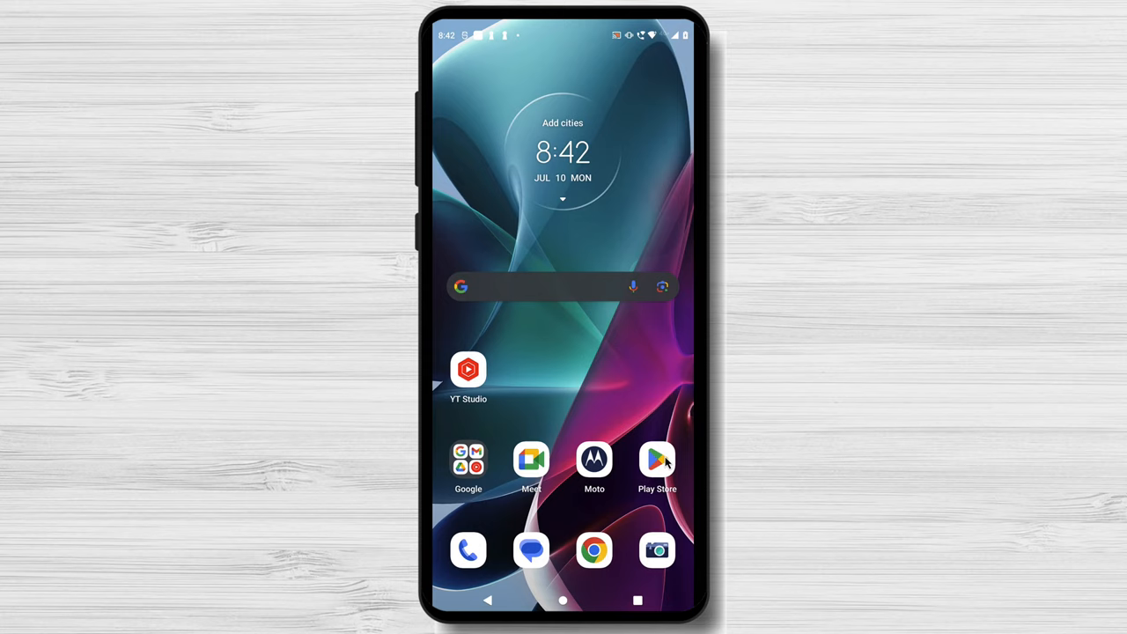
# Launch the Play Store from the home screen, landing on the BSPlayer listing.
pyautogui.click(656, 460)
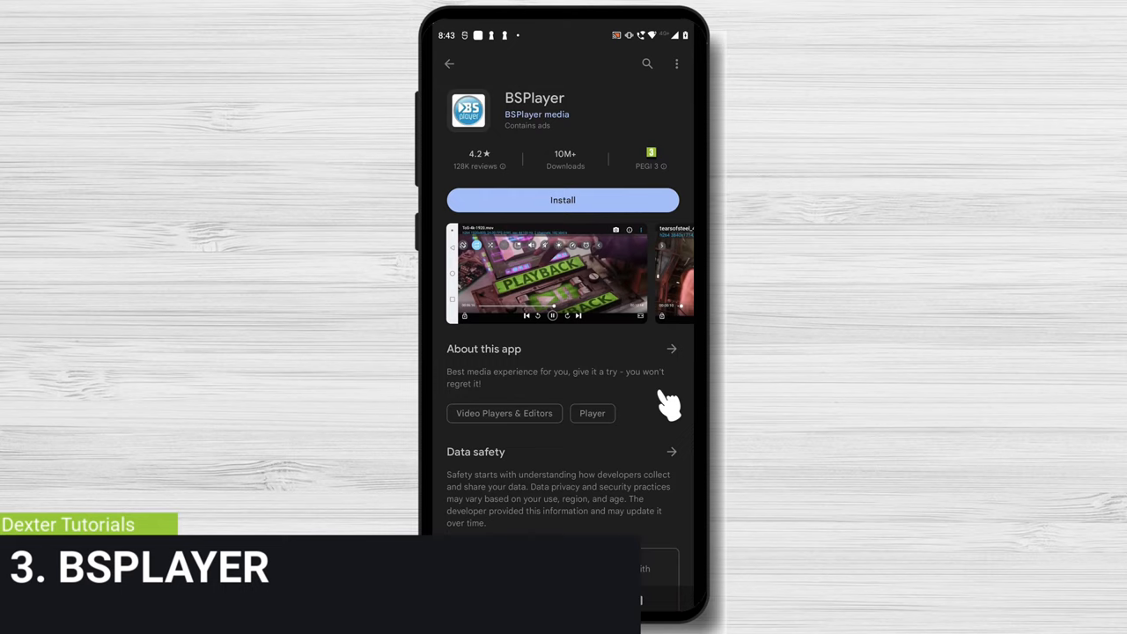
pyautogui.moveTo(669, 119)
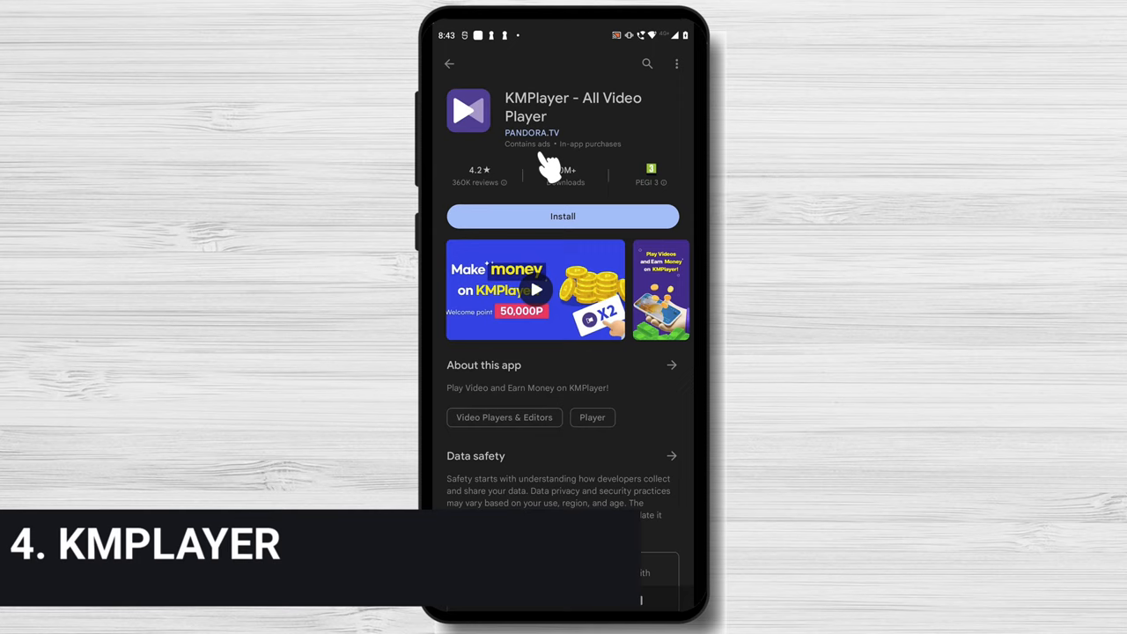
pyautogui.moveTo(667, 75)
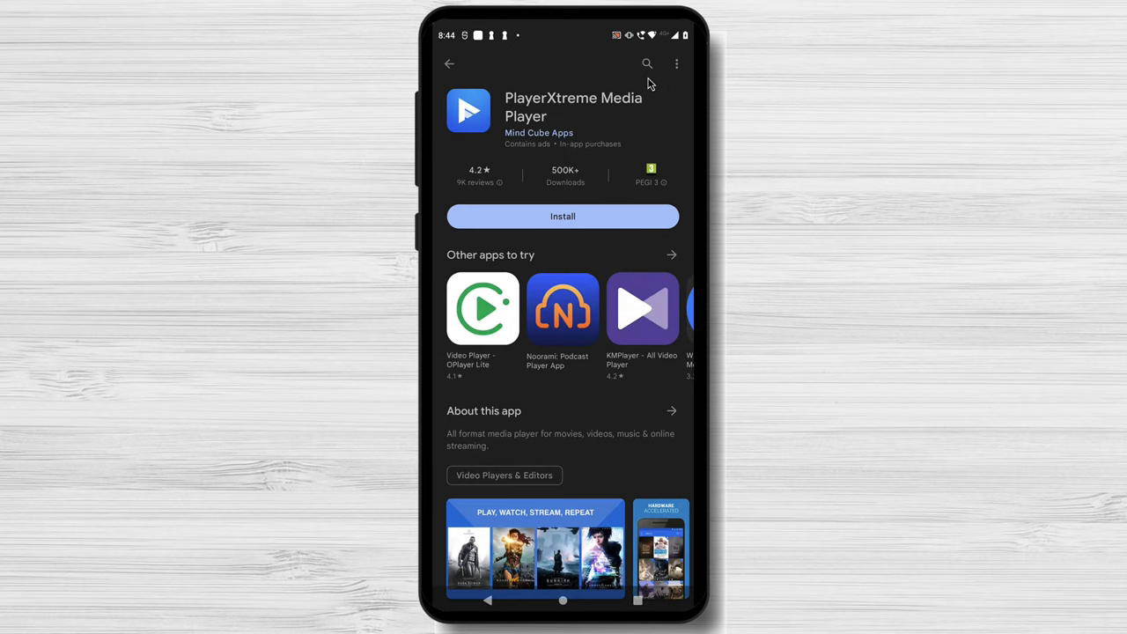
pyautogui.moveTo(650, 75)
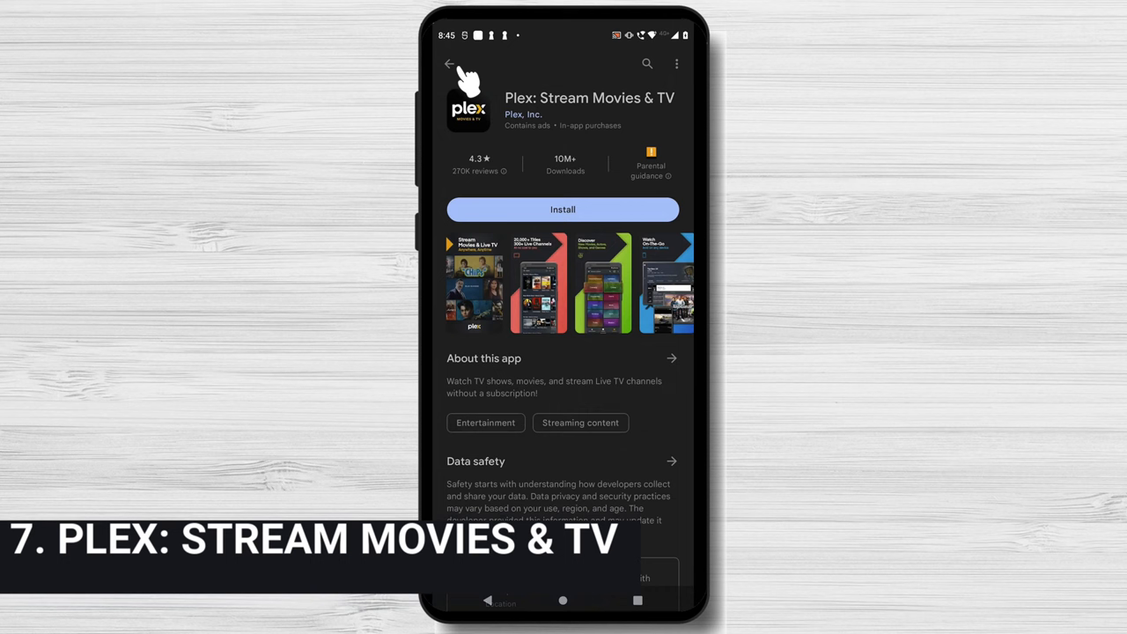
# Go back from the Plex listing to the 'plex' search results.
pyautogui.click(450, 63)
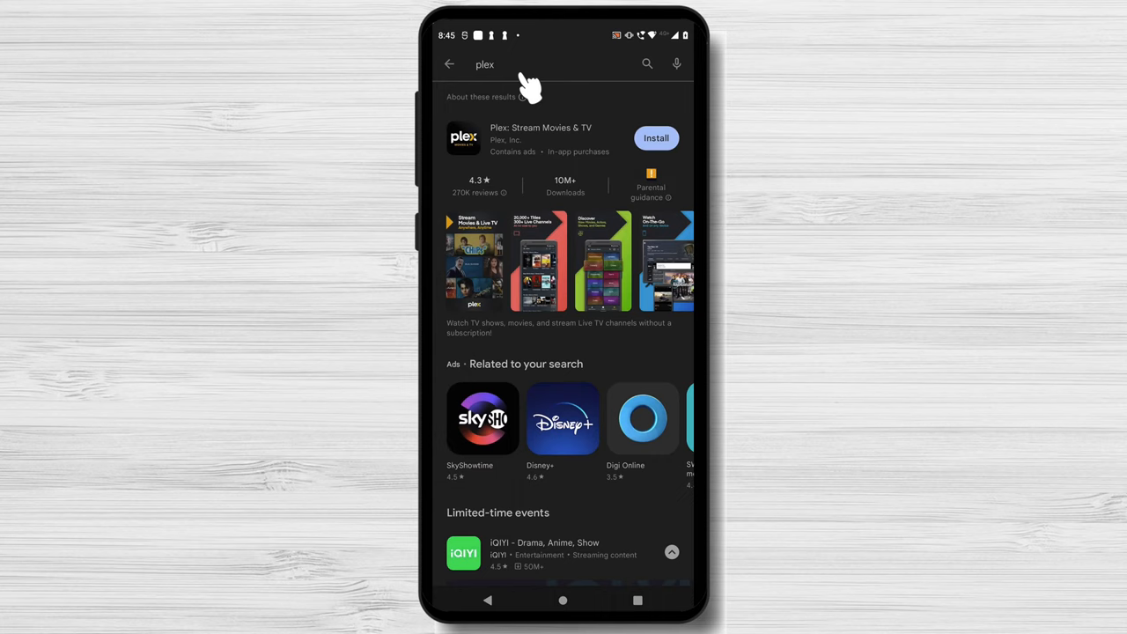